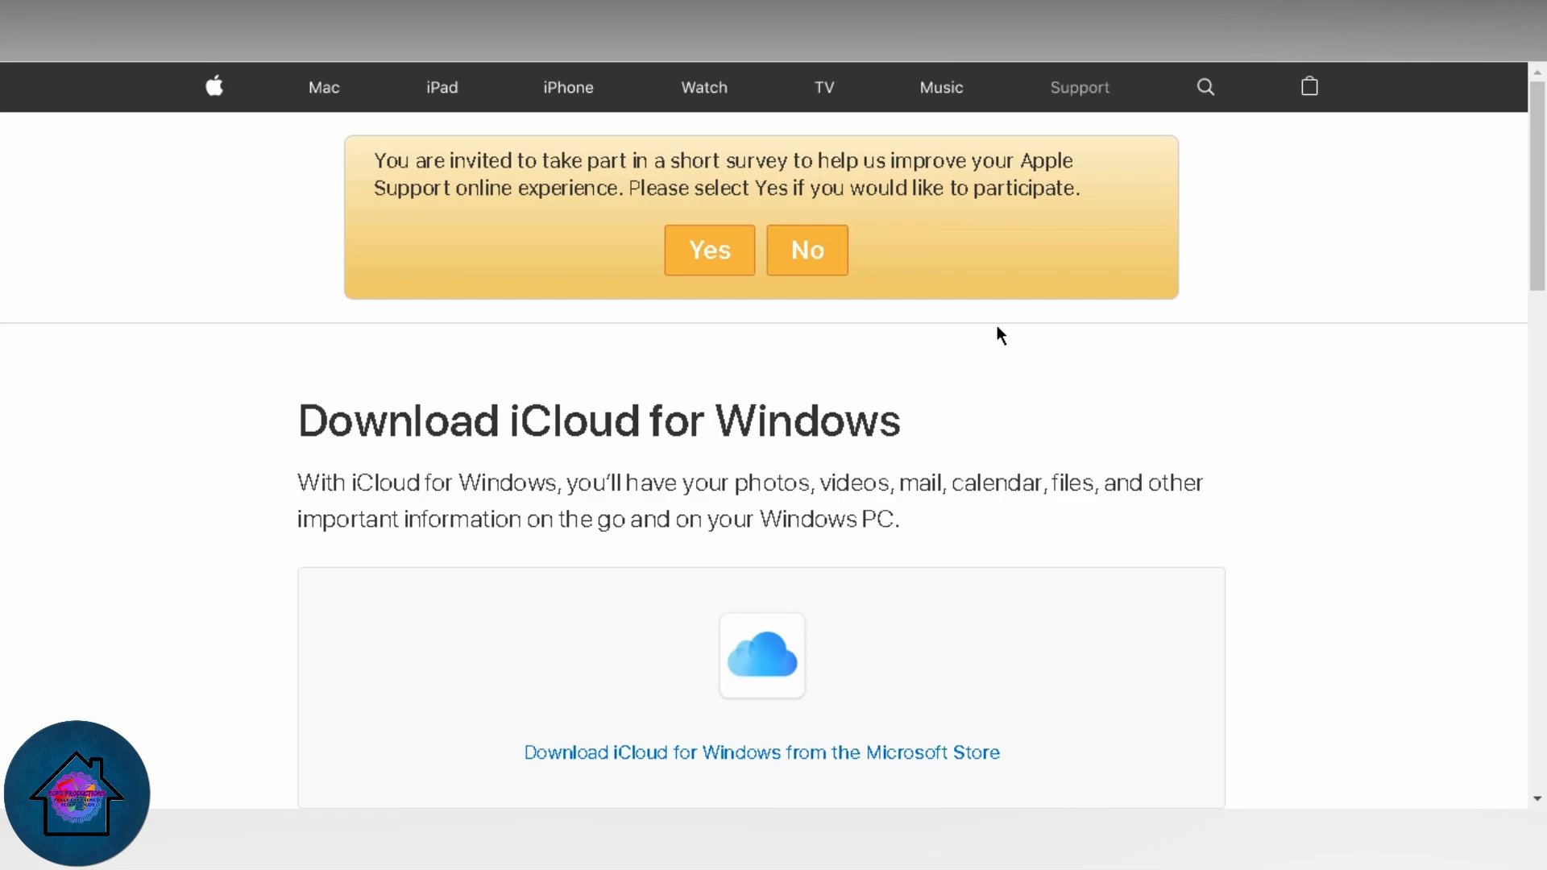
mouse_move(833, 344)
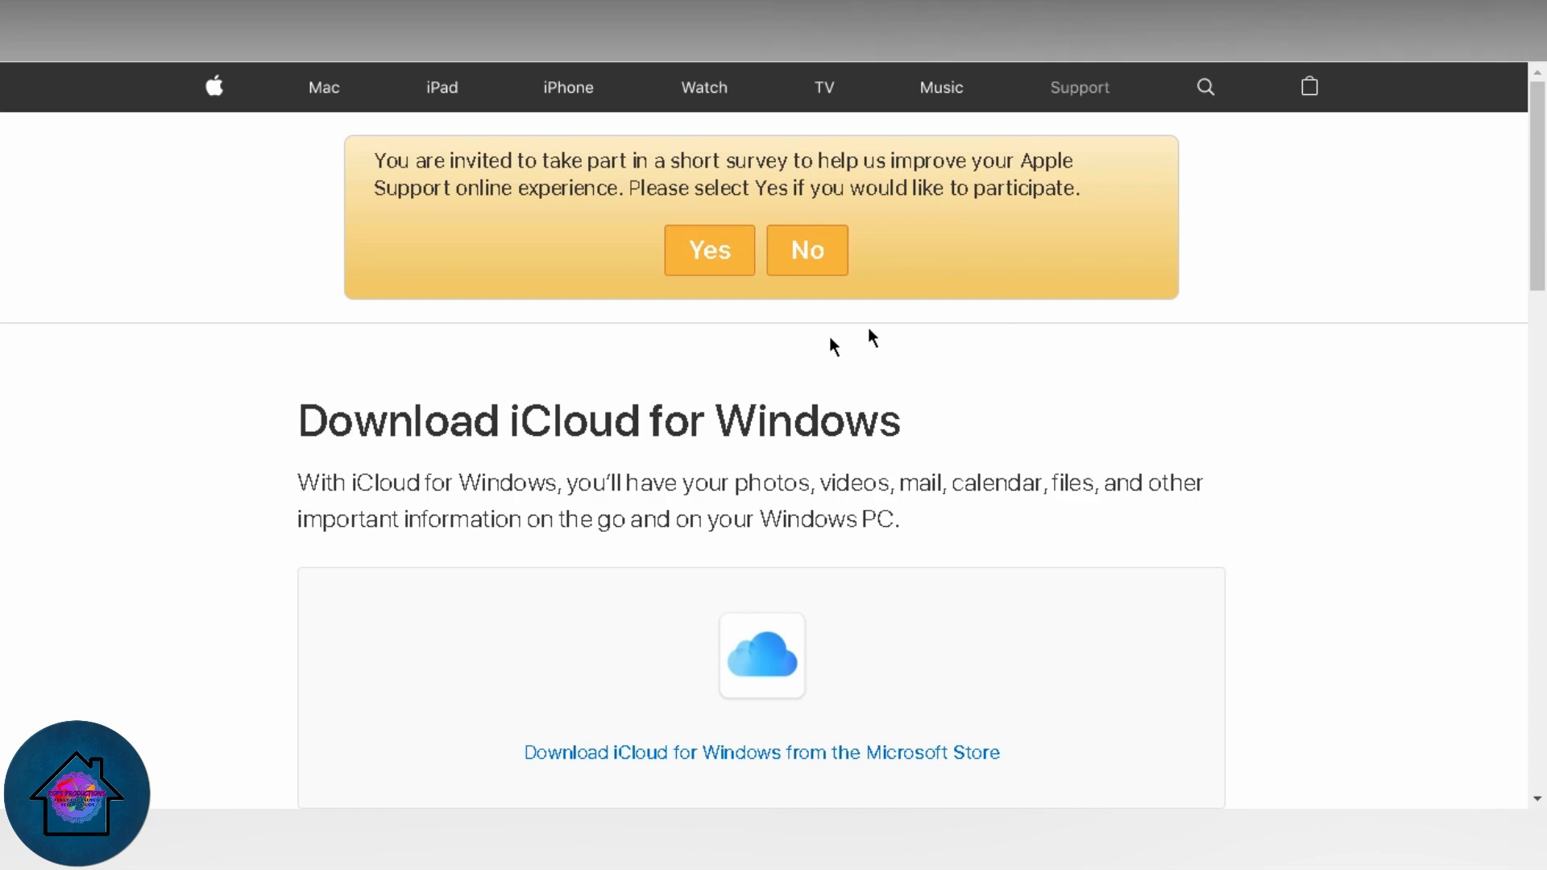
Scroll down the iCloud for Windows page before heading to altstore.io.
scroll("down", 3)
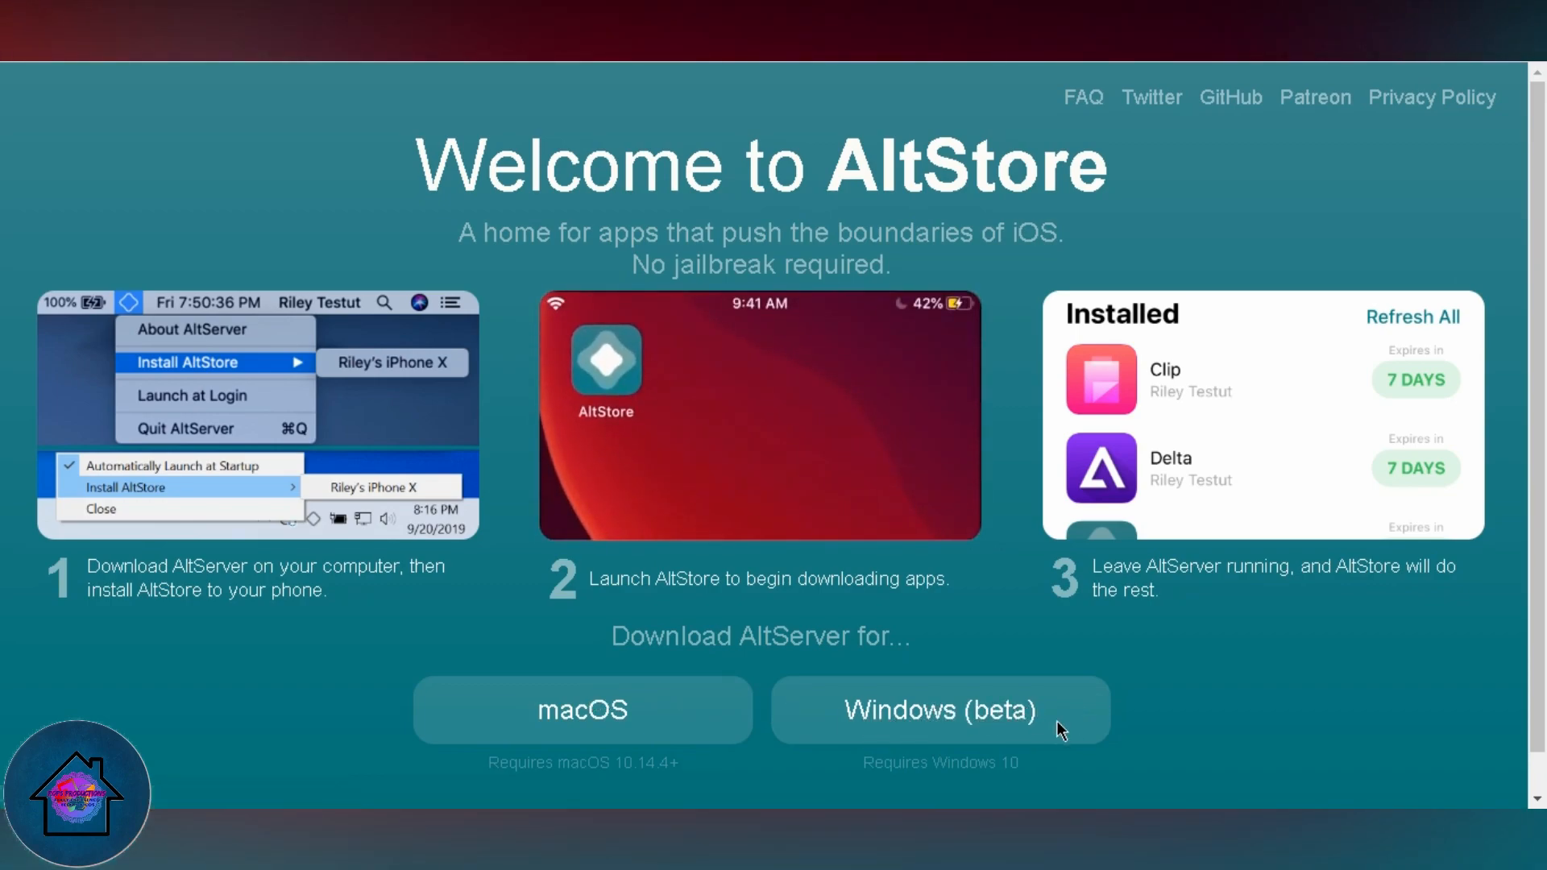
Download the Windows (beta) version of AltServer from altstore.io.
left_click(938, 709)
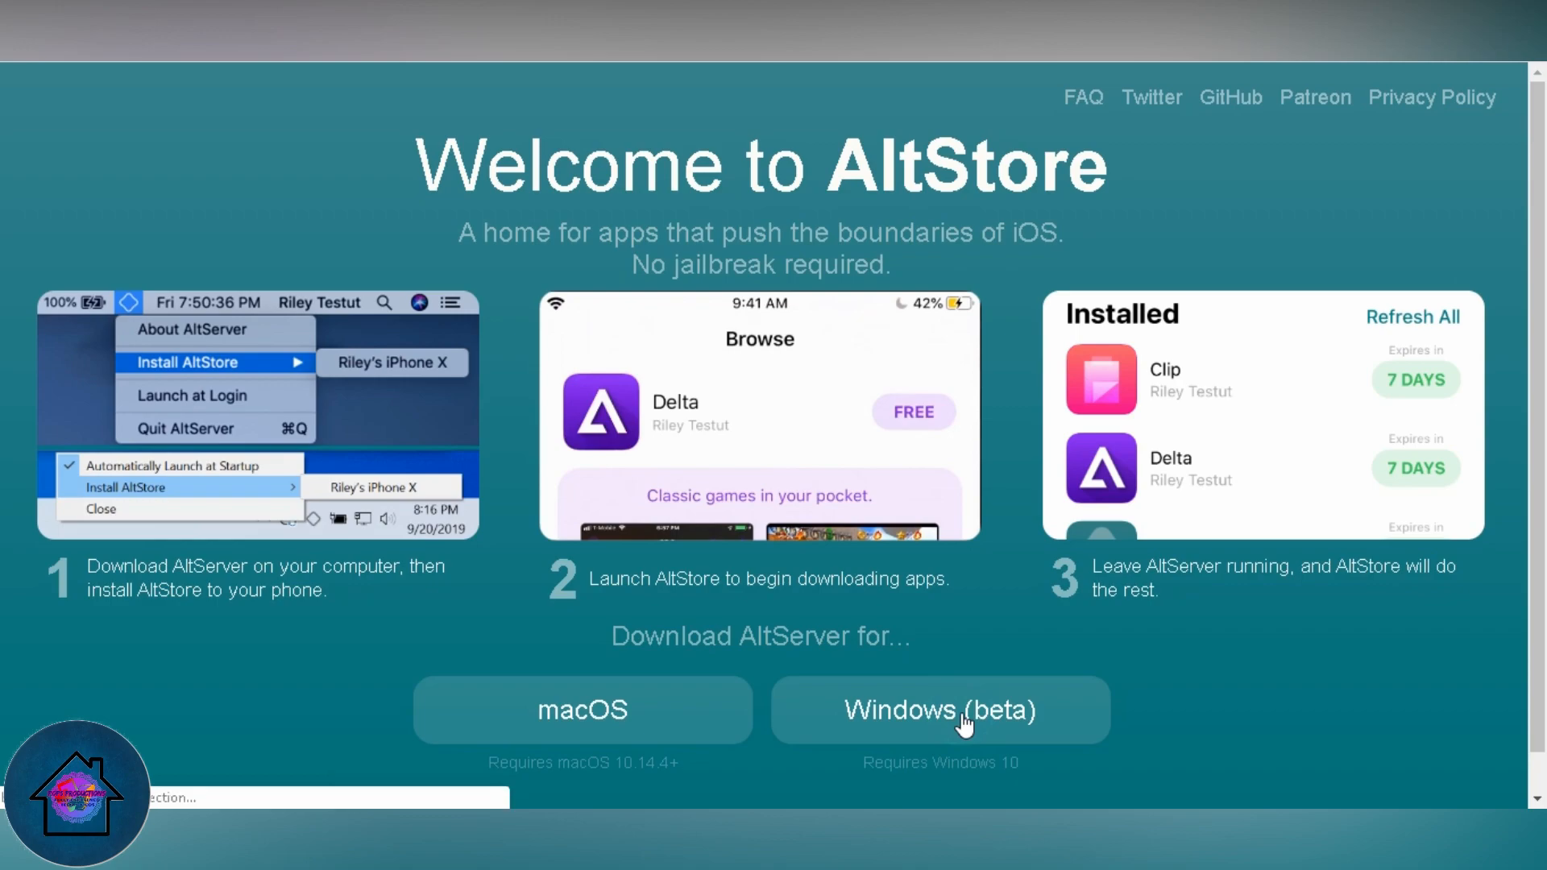
left_click(937, 709)
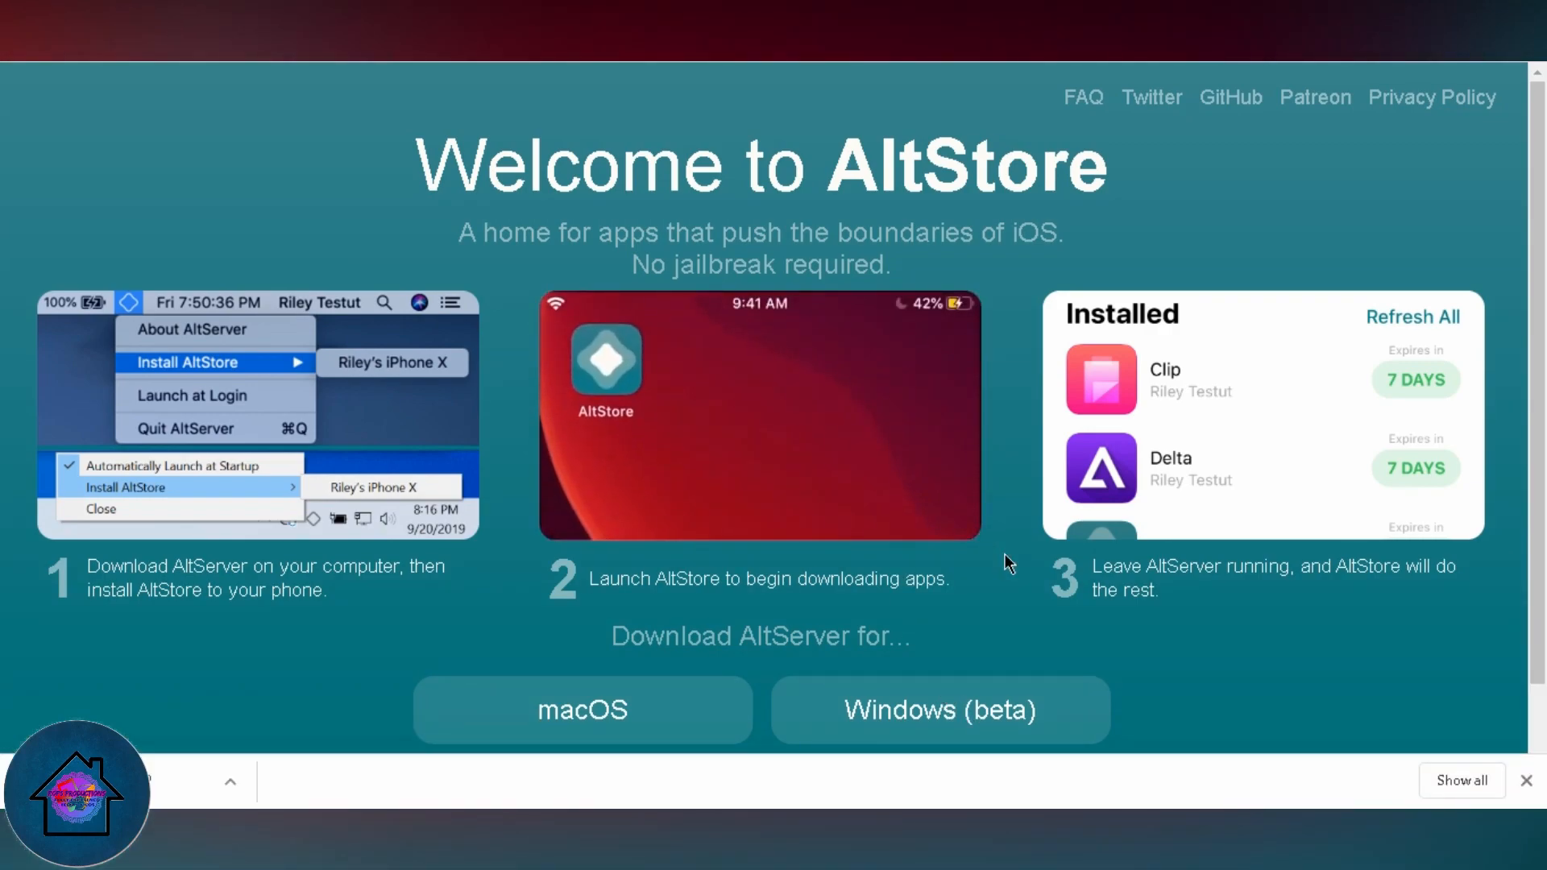
mouse_move(904, 240)
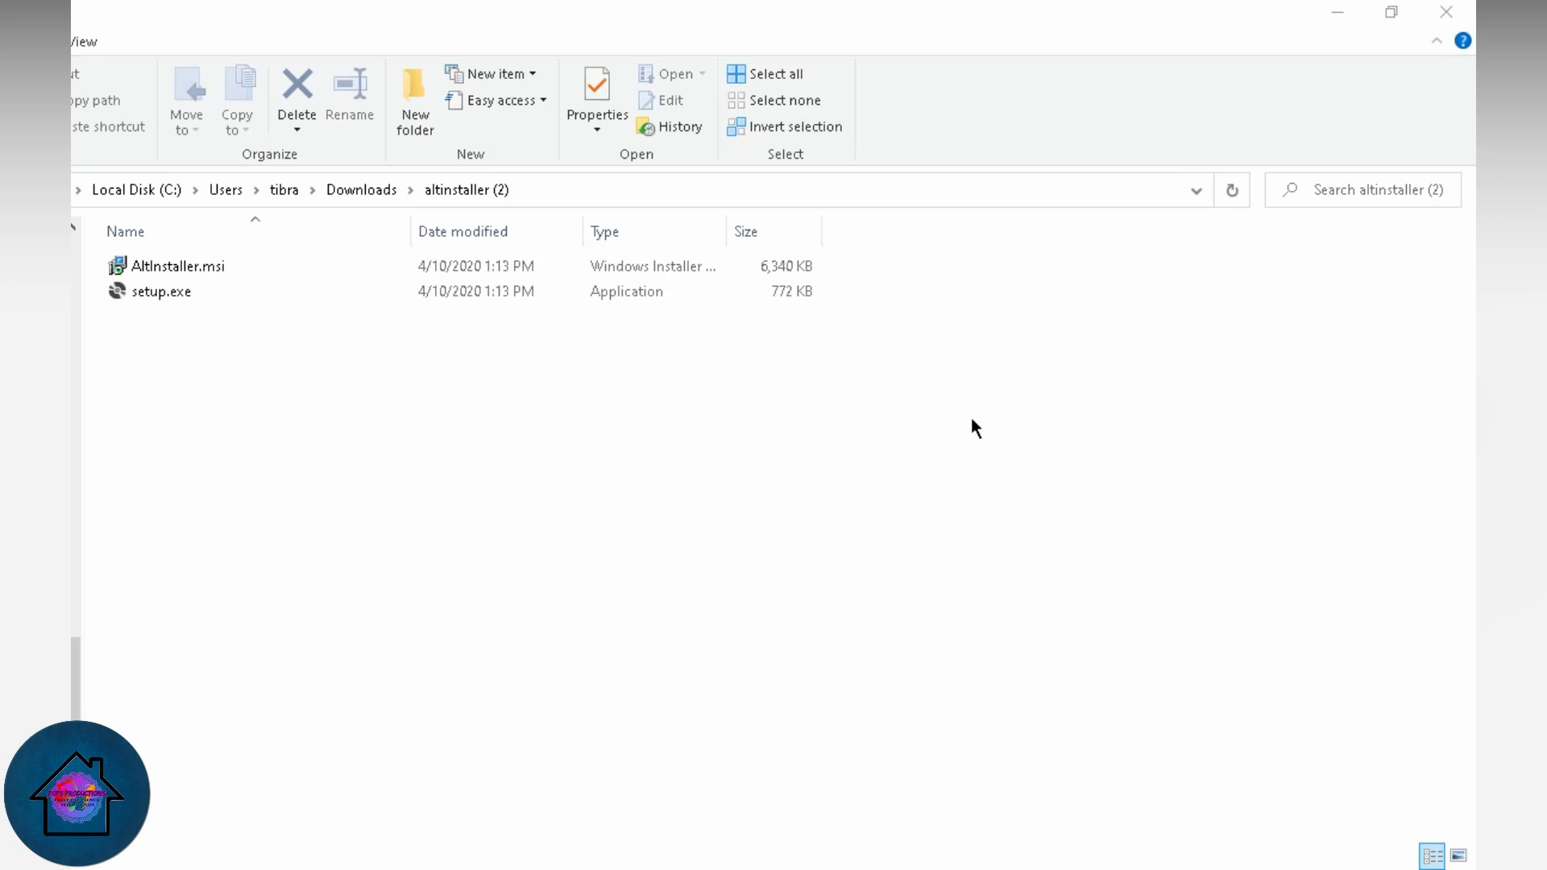
mouse_move(408, 453)
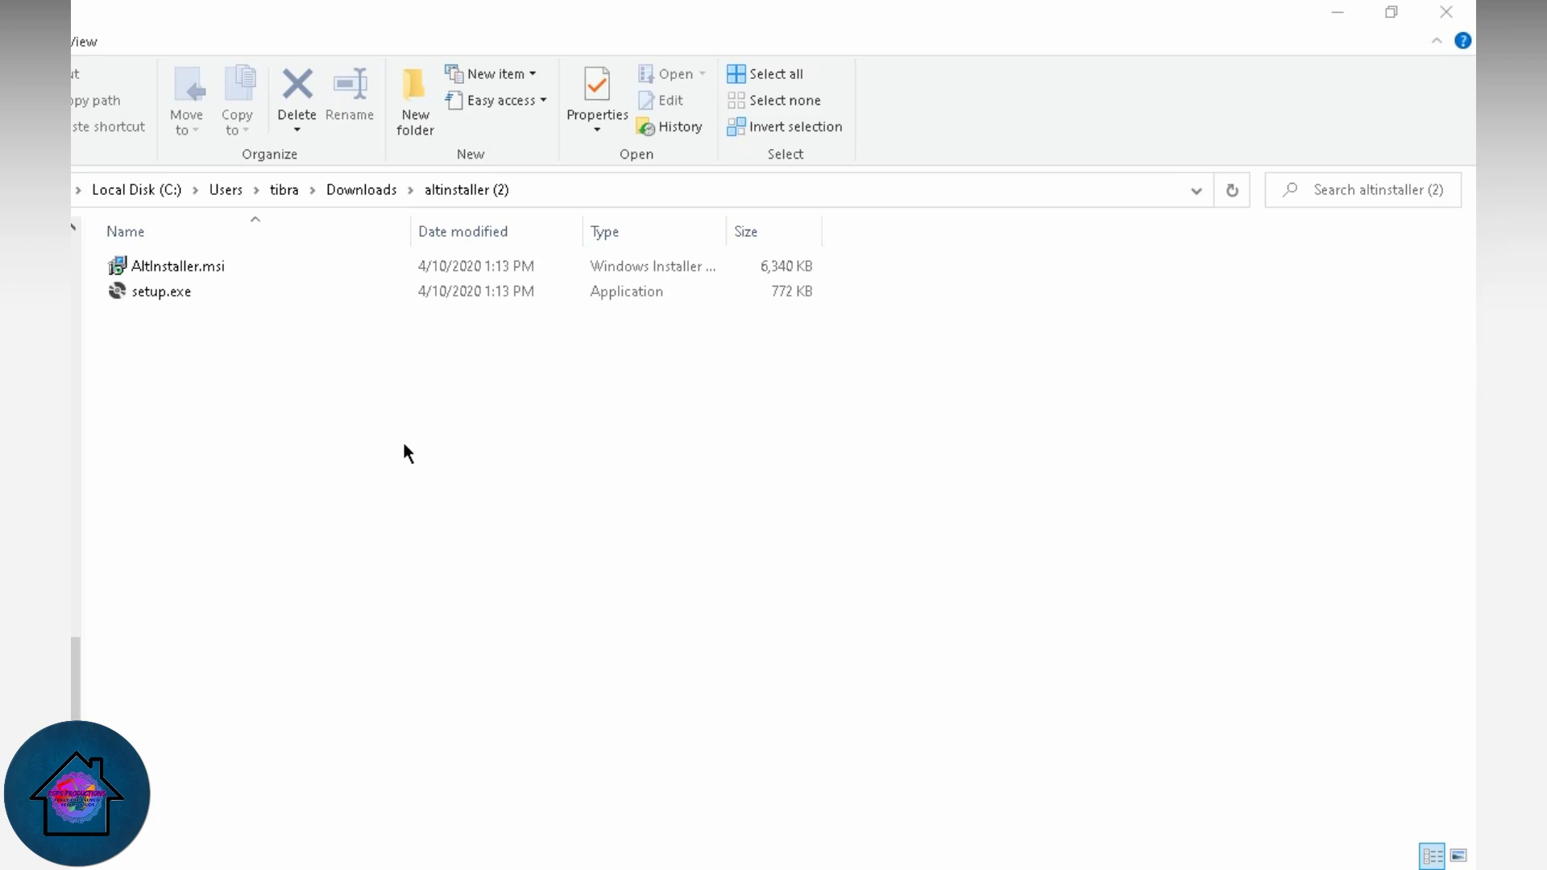
mouse_move(348, 454)
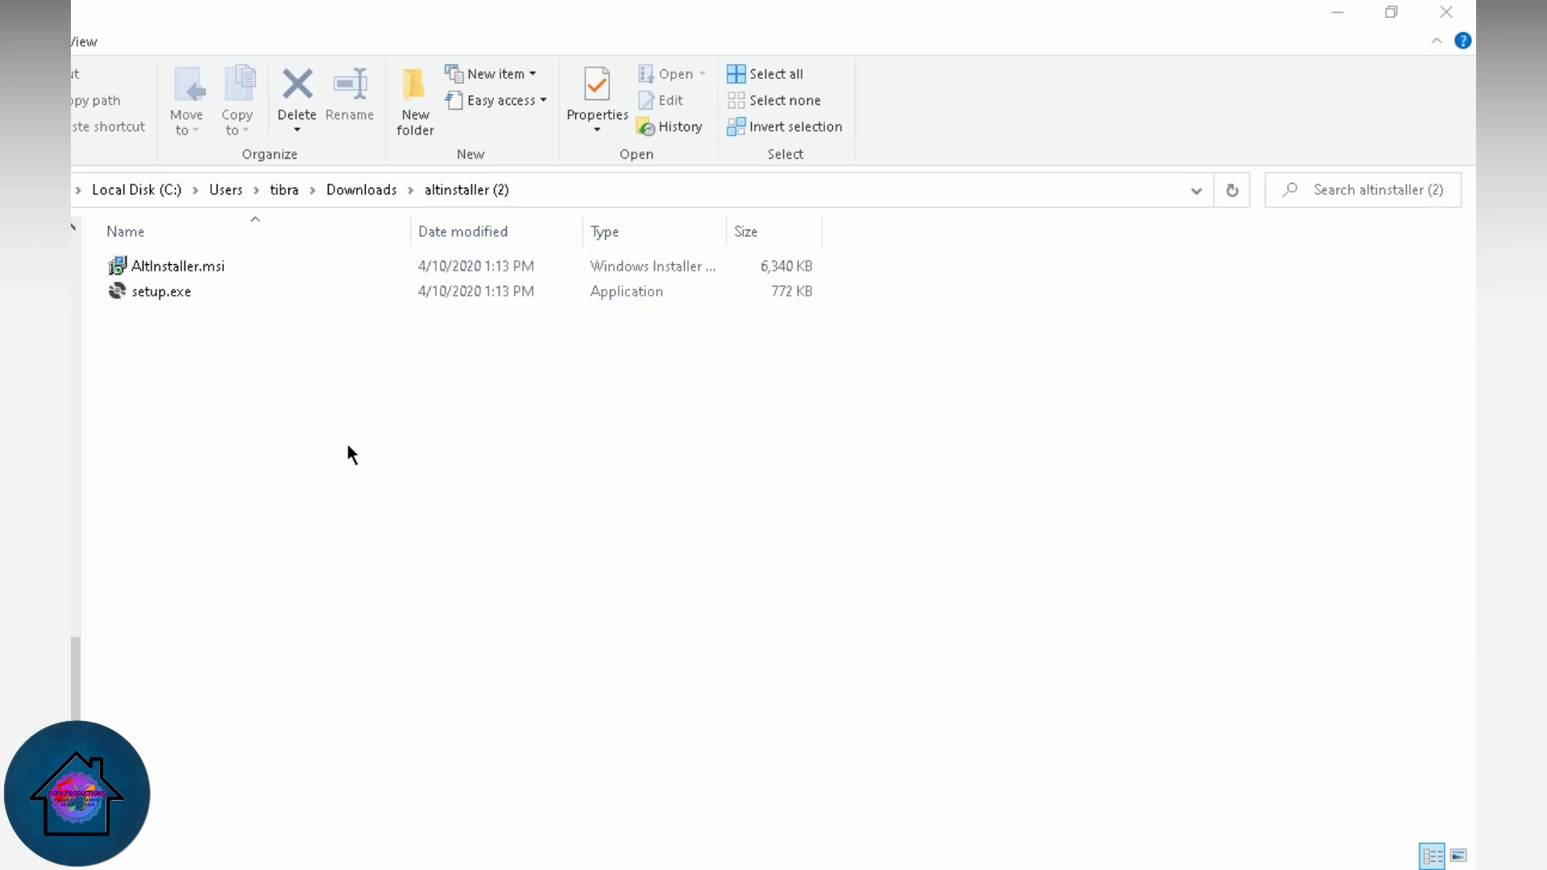
mouse_move(328, 446)
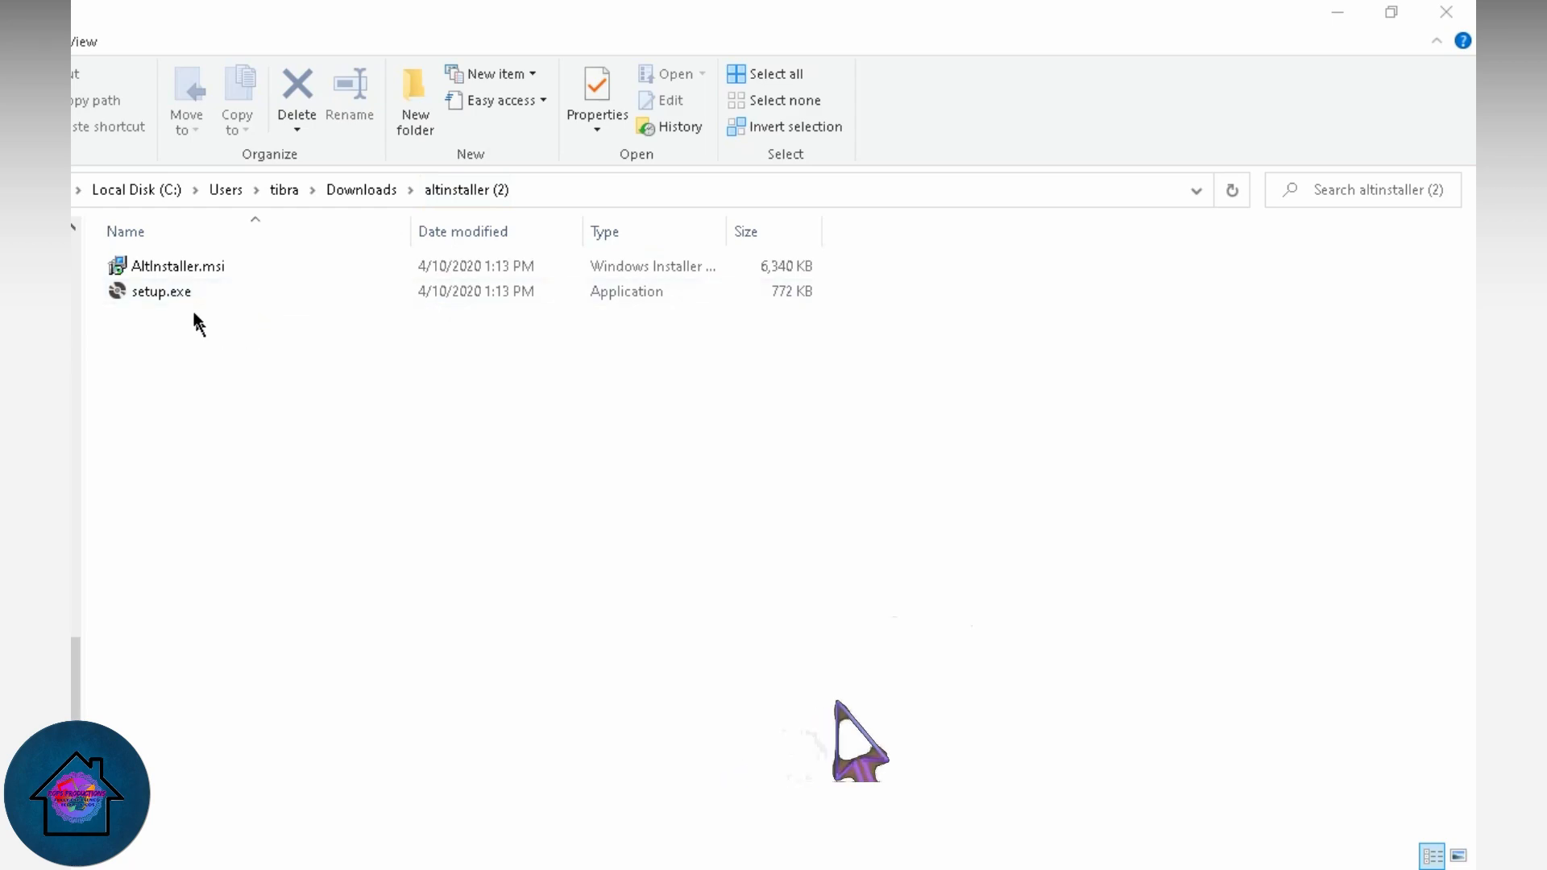
Launch setup.exe from the altinstaller folder to bring up the AltServer Setup Wizard.
left_click(162, 292)
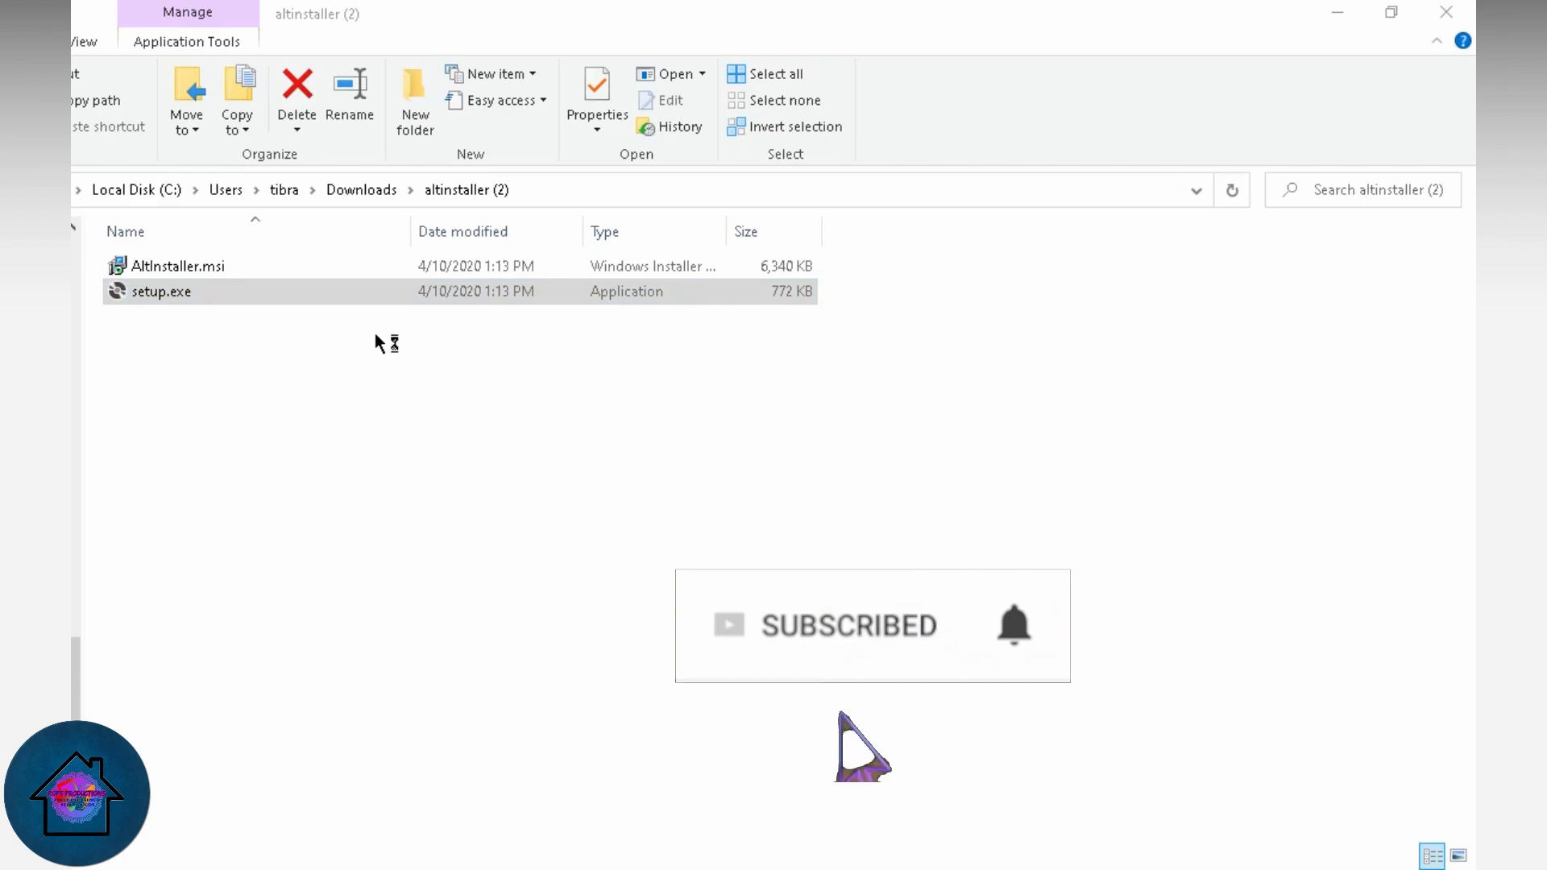
double_click(161, 292)
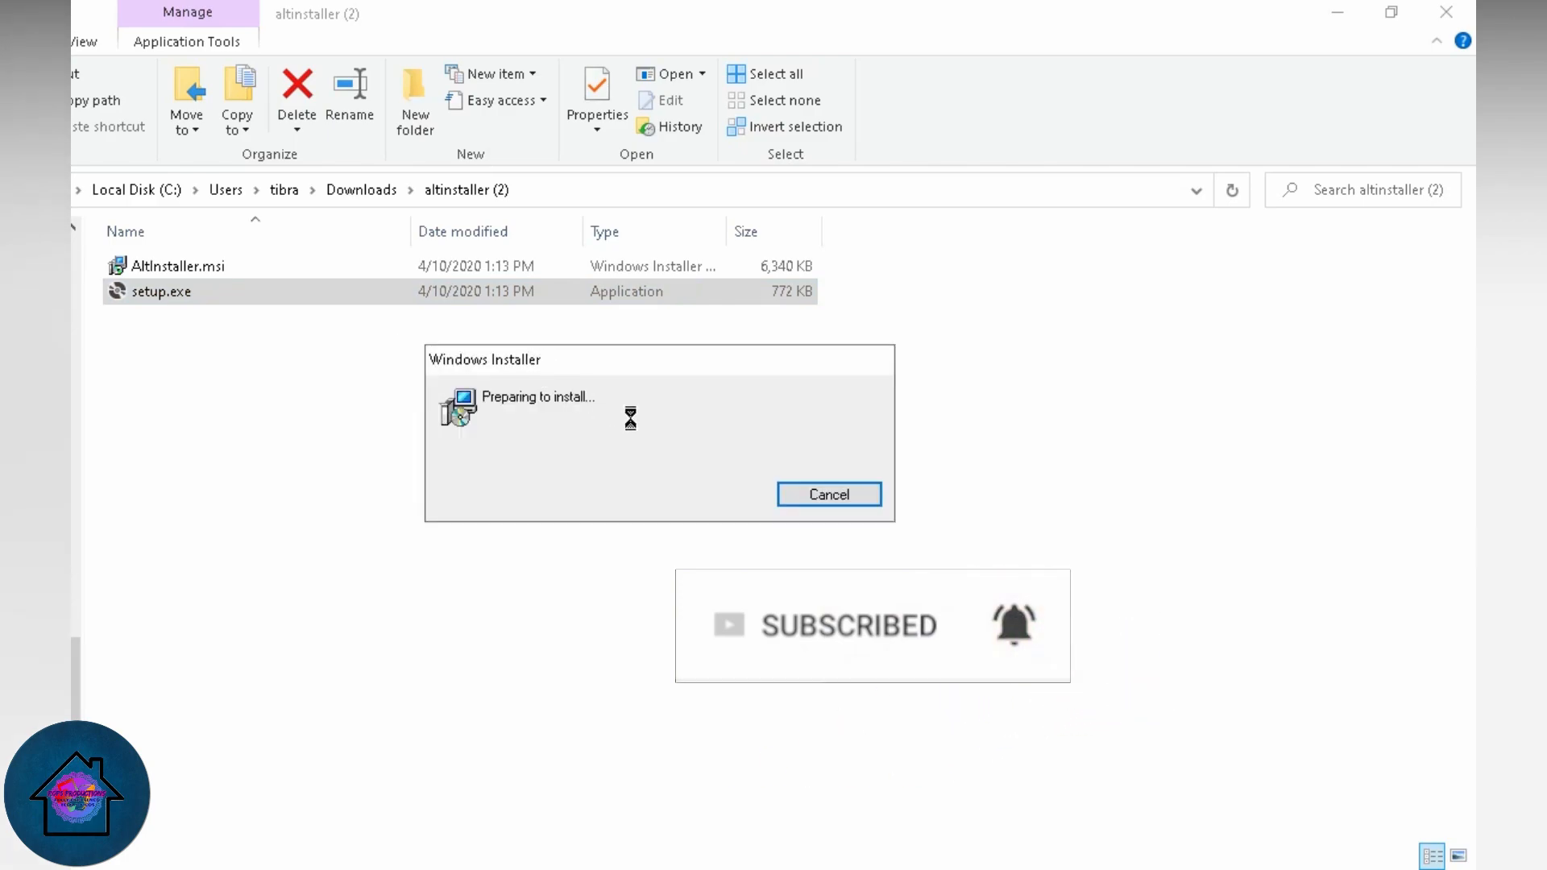
left_click(828, 495)
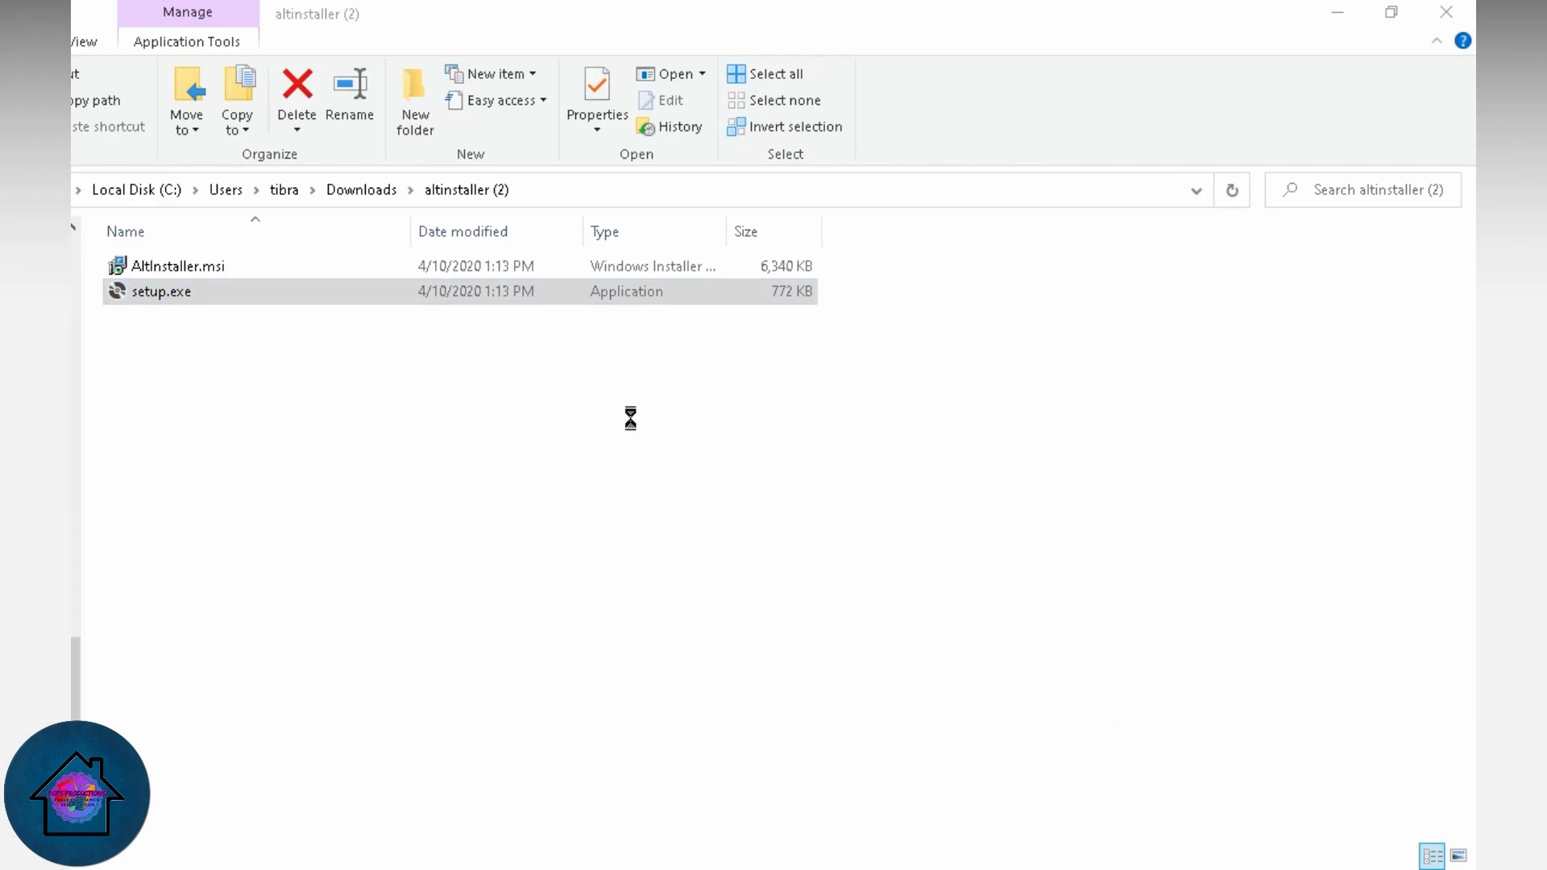
double_click(161, 291)
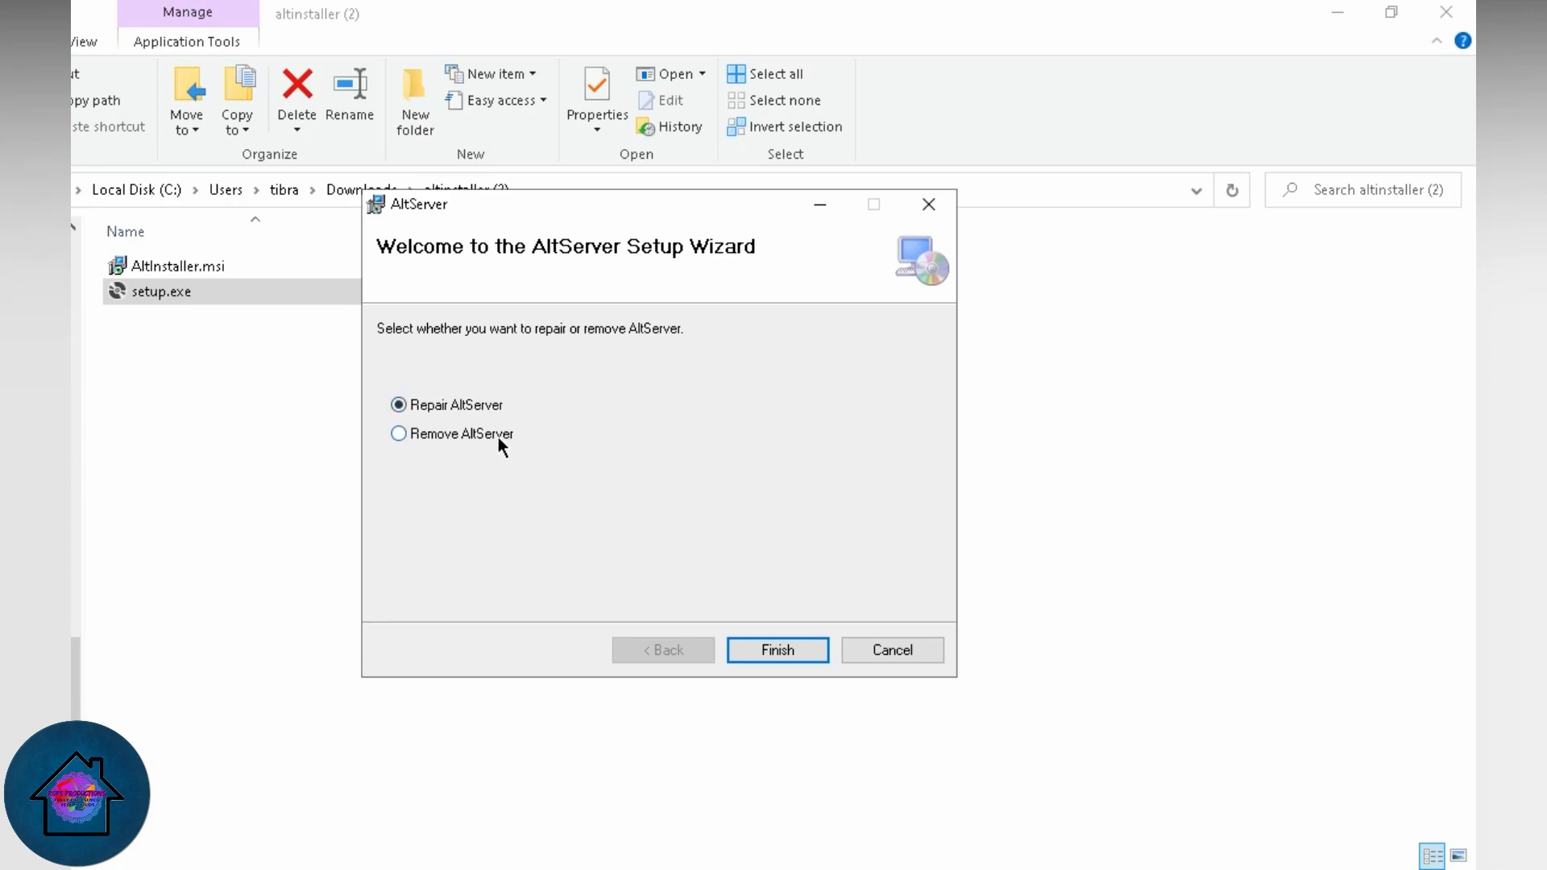
mouse_move(741, 546)
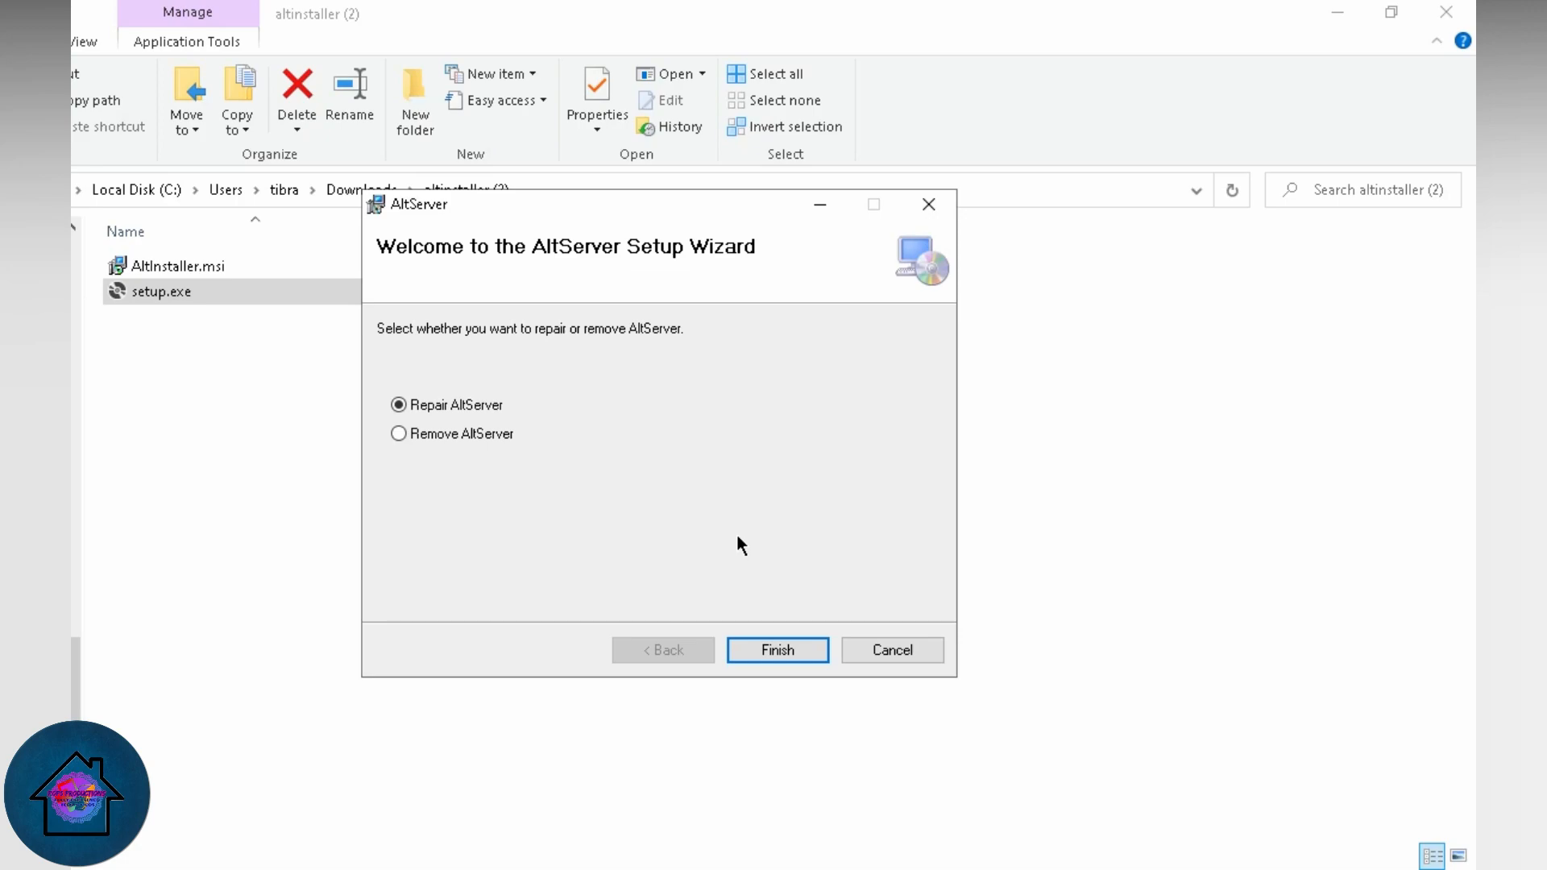
mouse_move(811, 502)
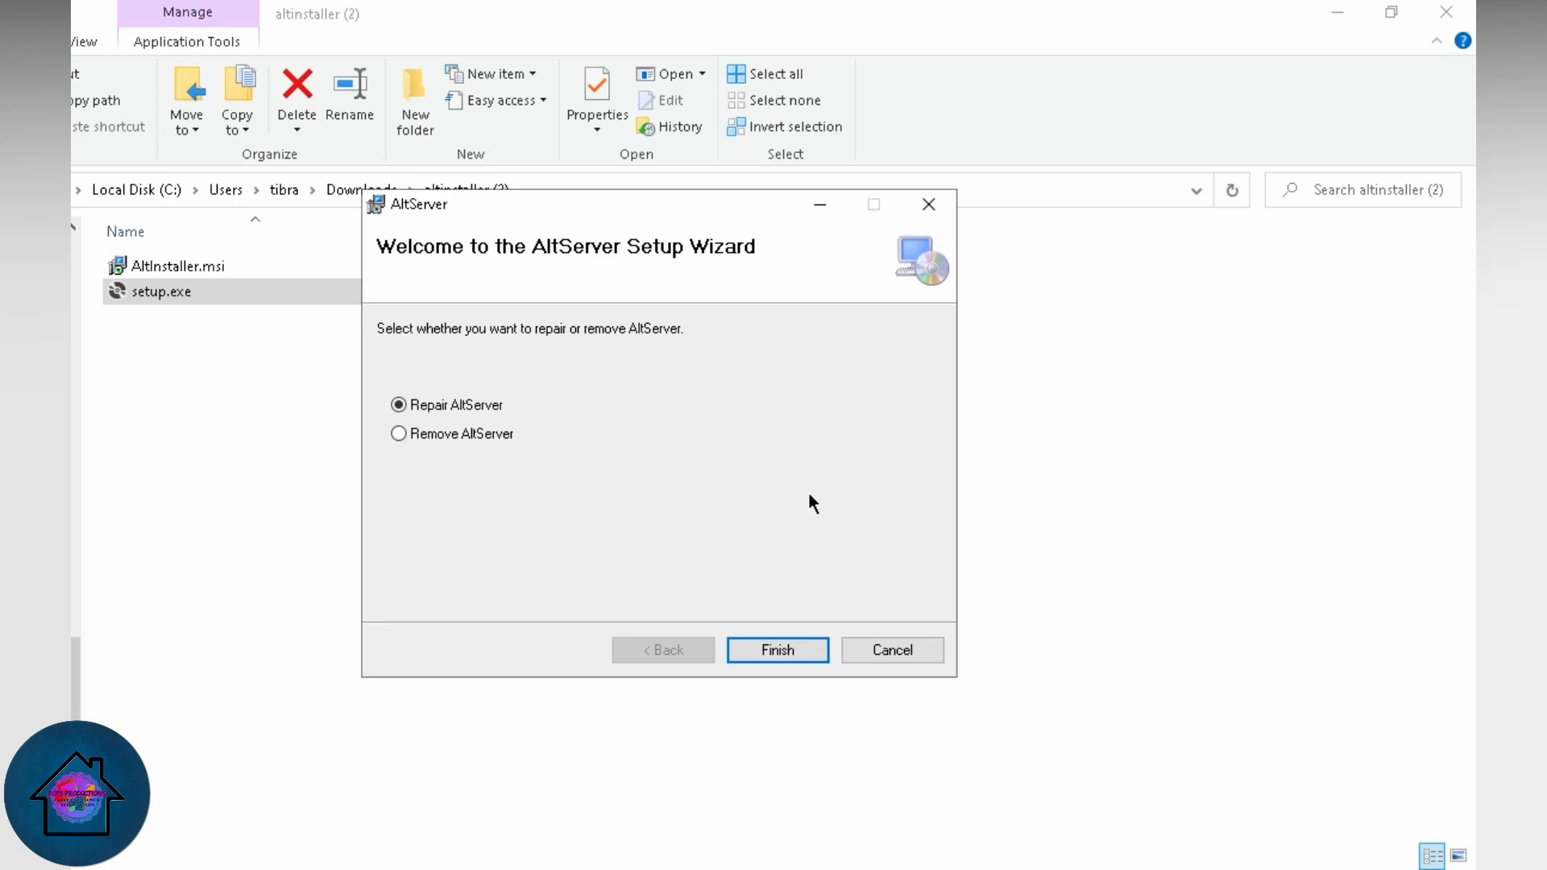
mouse_move(891, 457)
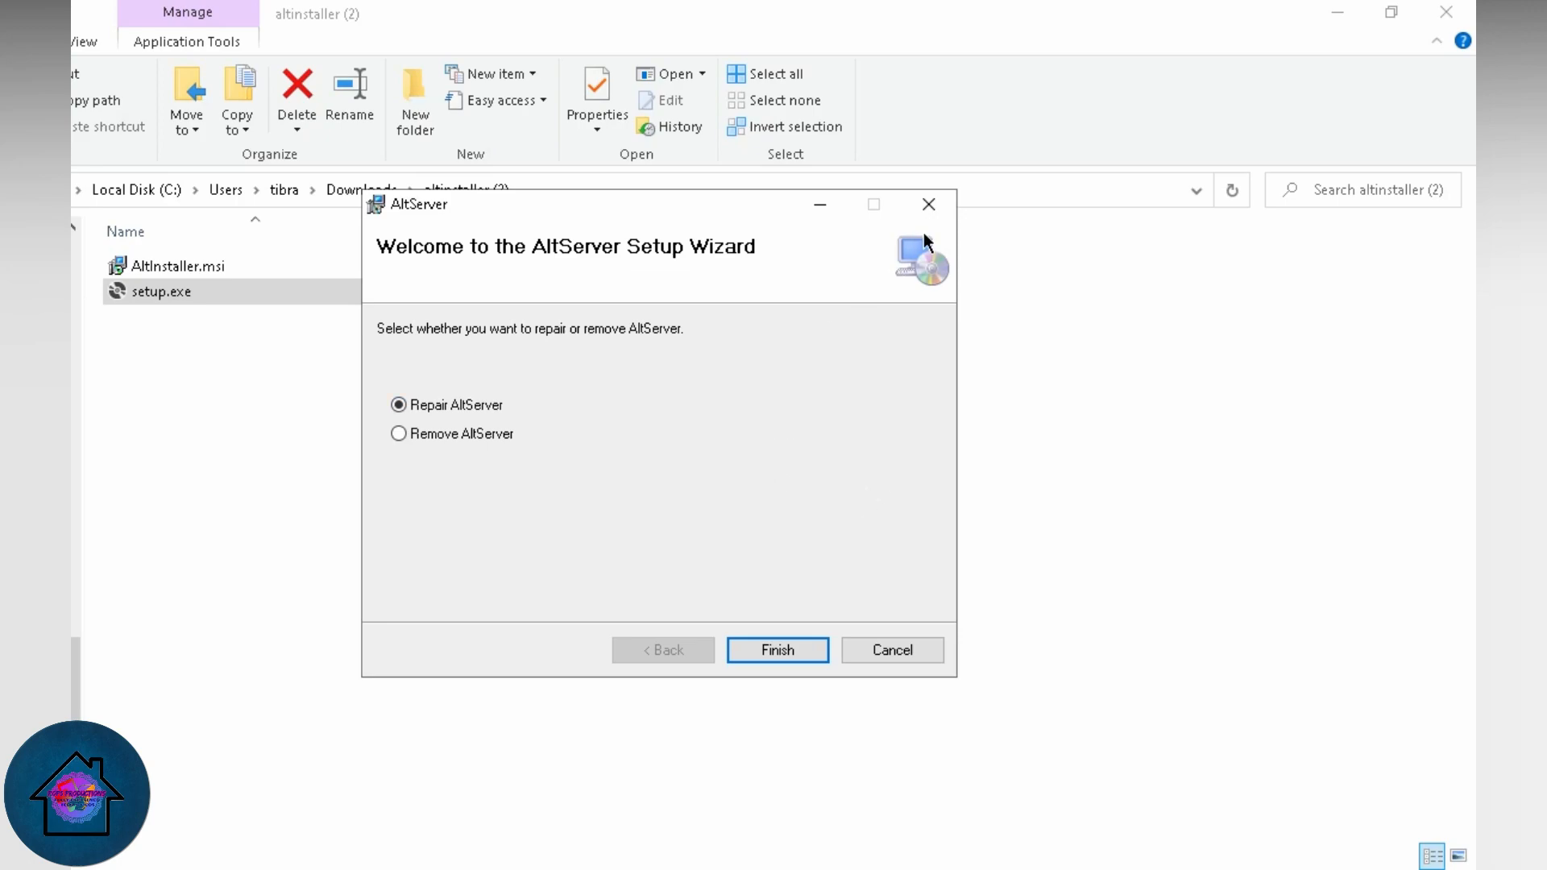
mouse_move(928, 205)
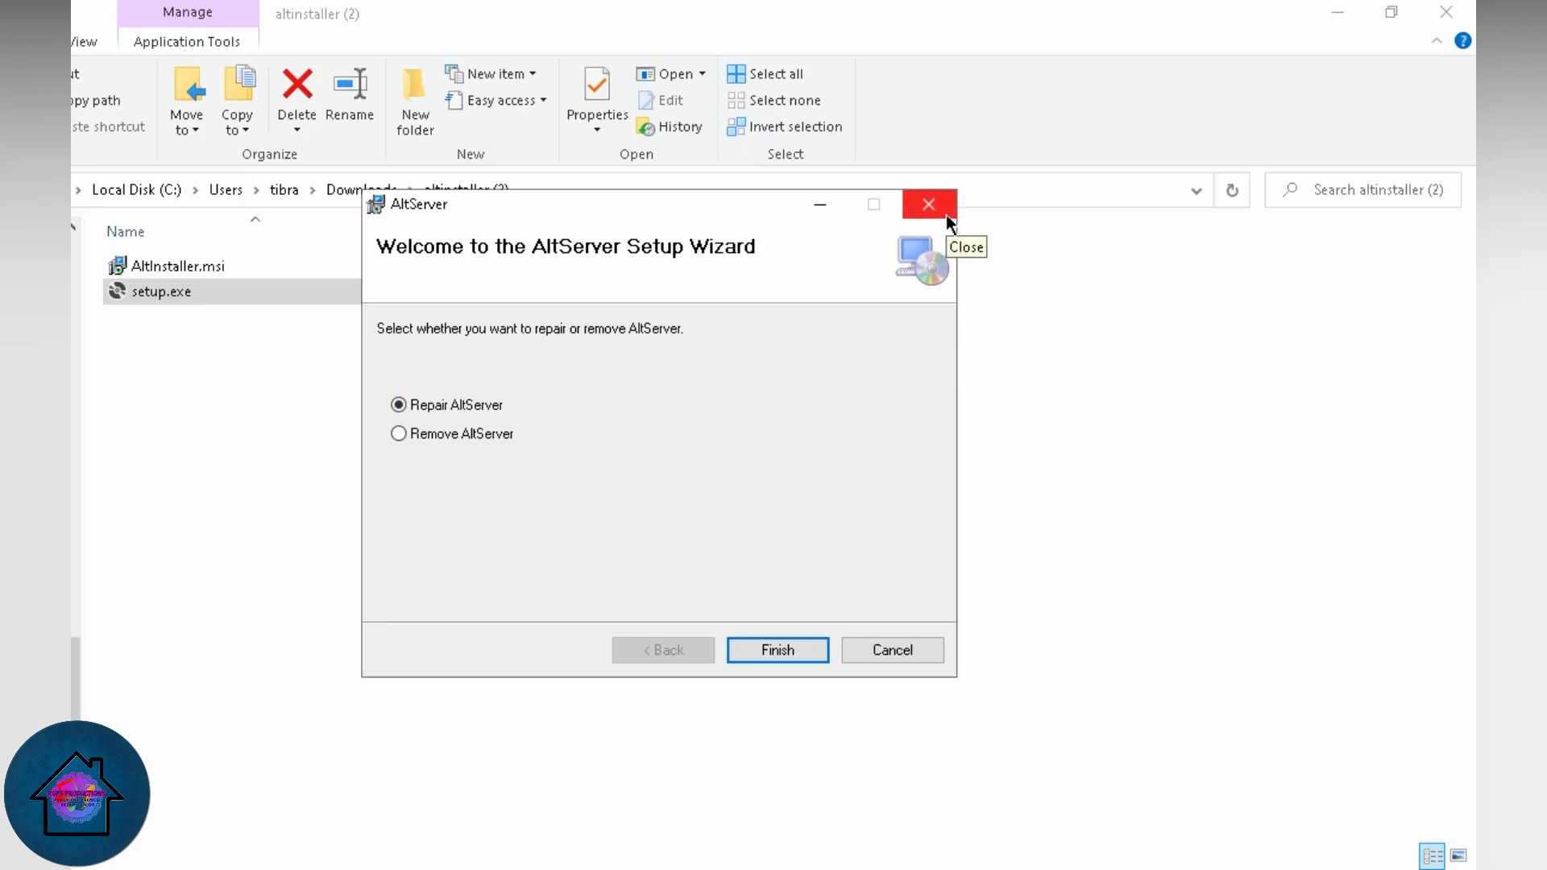
Exit the wizard, confirm with Yes, and close the Installation Interrupted page.
left_click(927, 204)
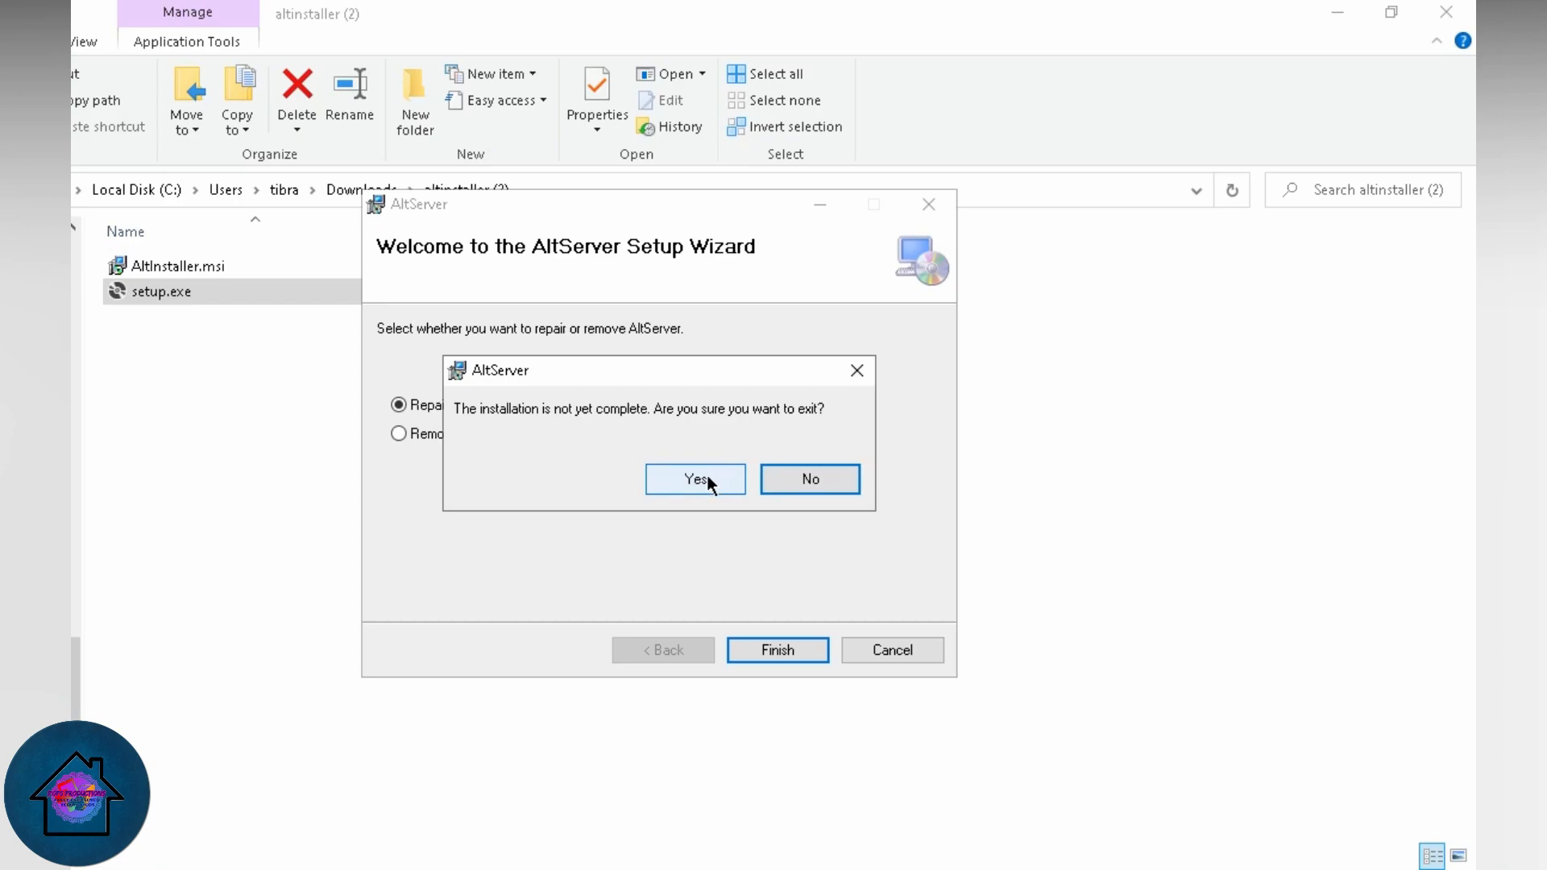
left_click(694, 478)
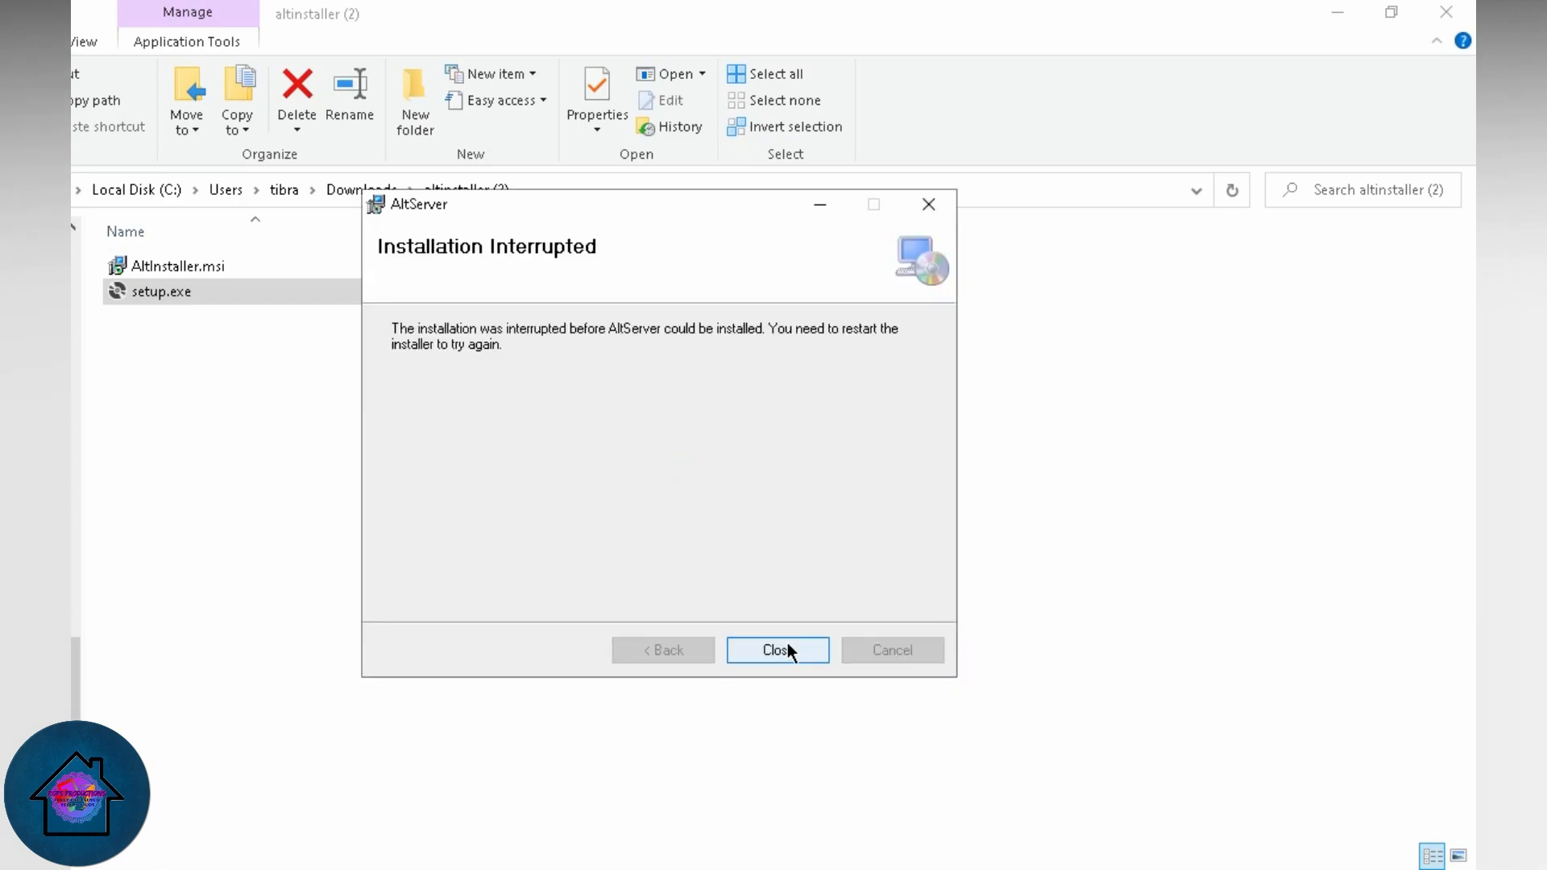
left_click(777, 649)
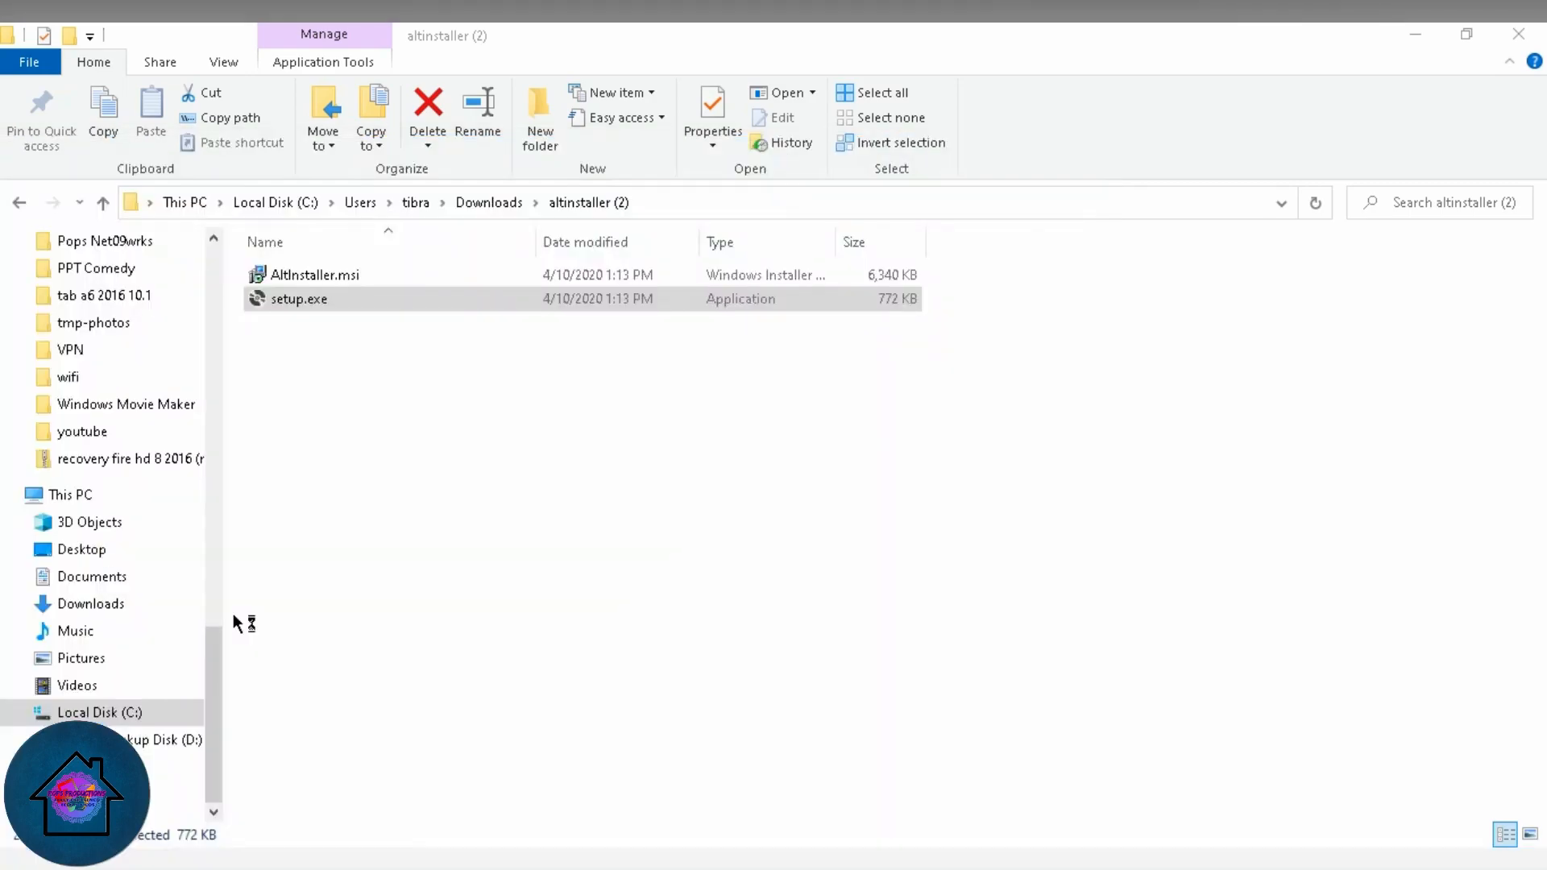
mouse_move(1230, 746)
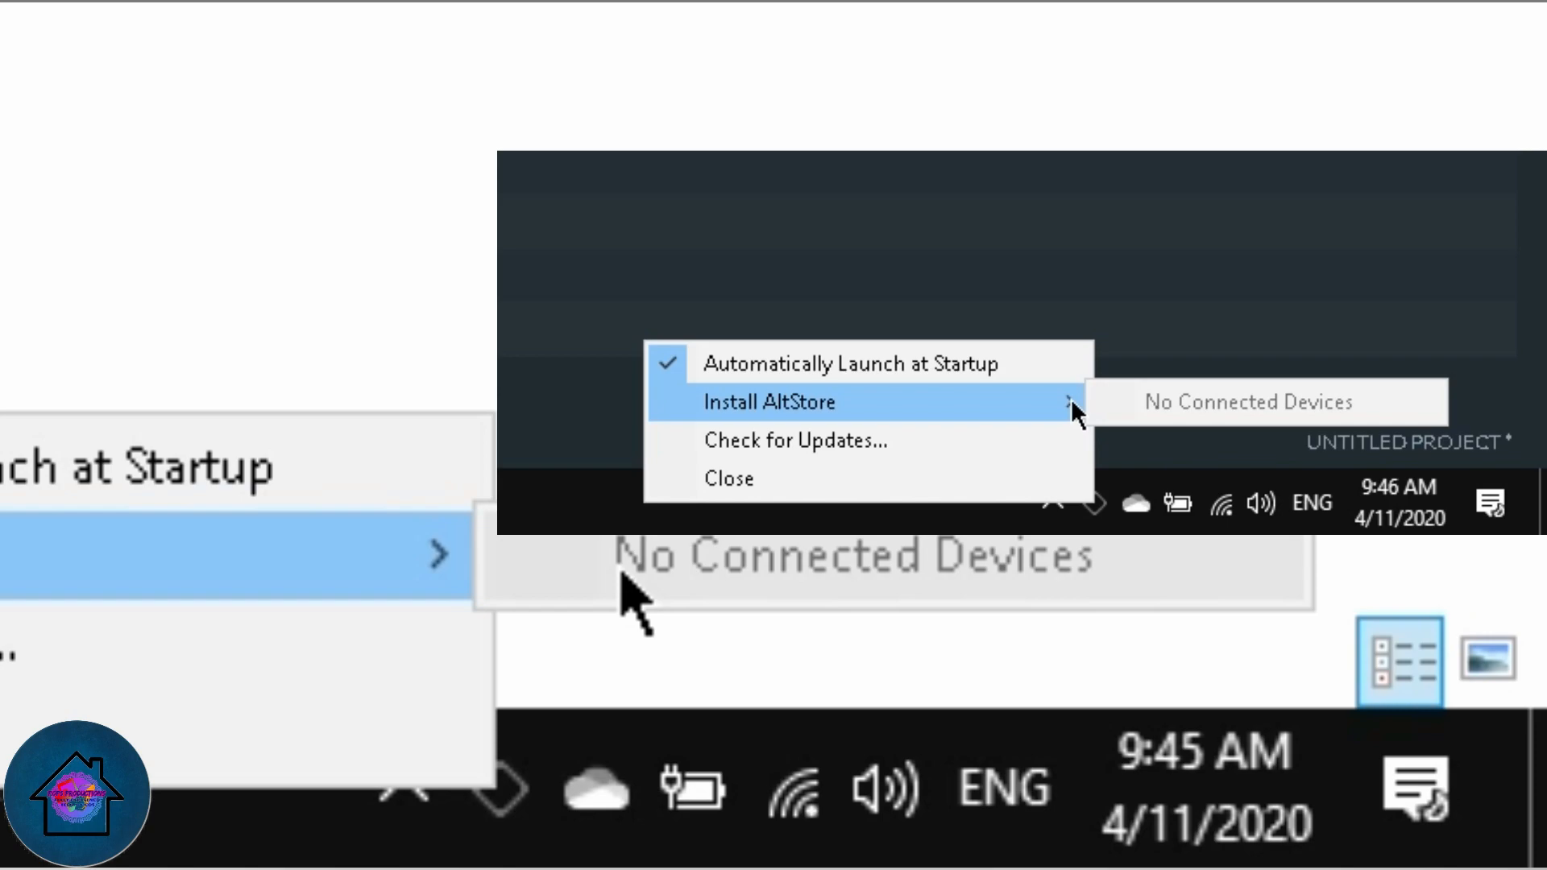
mouse_move(849, 362)
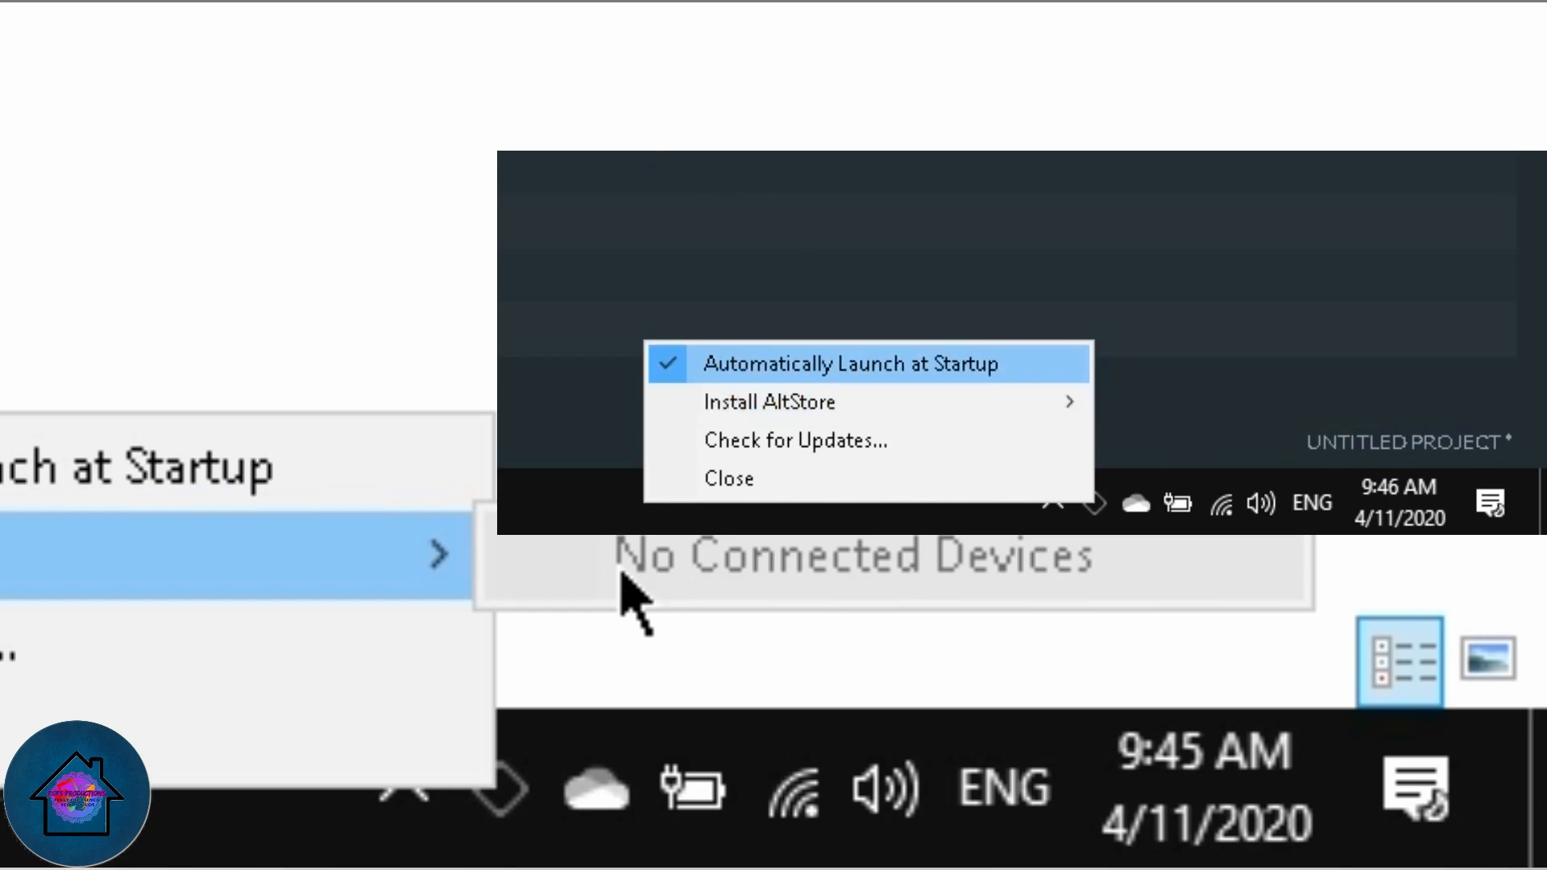